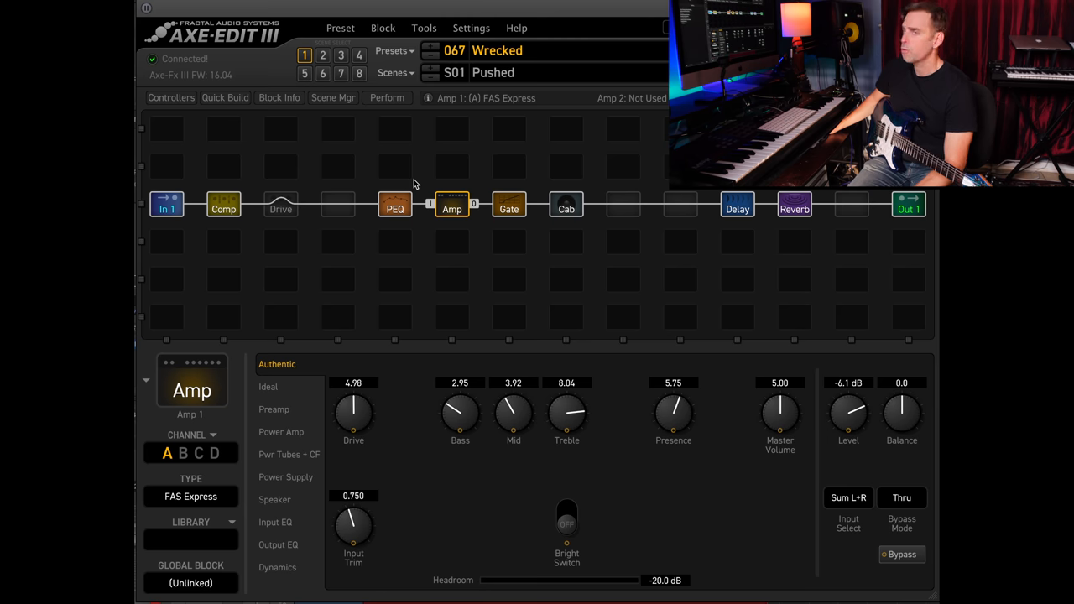
{"action": "mouse_move", "coordinate": [605, 393]}
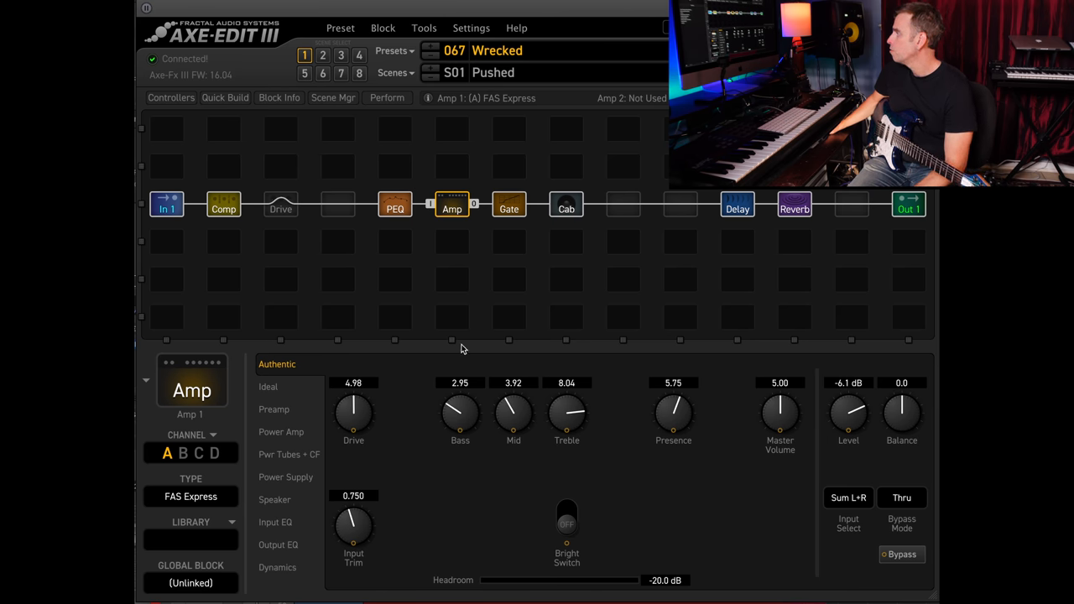
{"action": "mouse_move", "coordinate": [612, 431]}
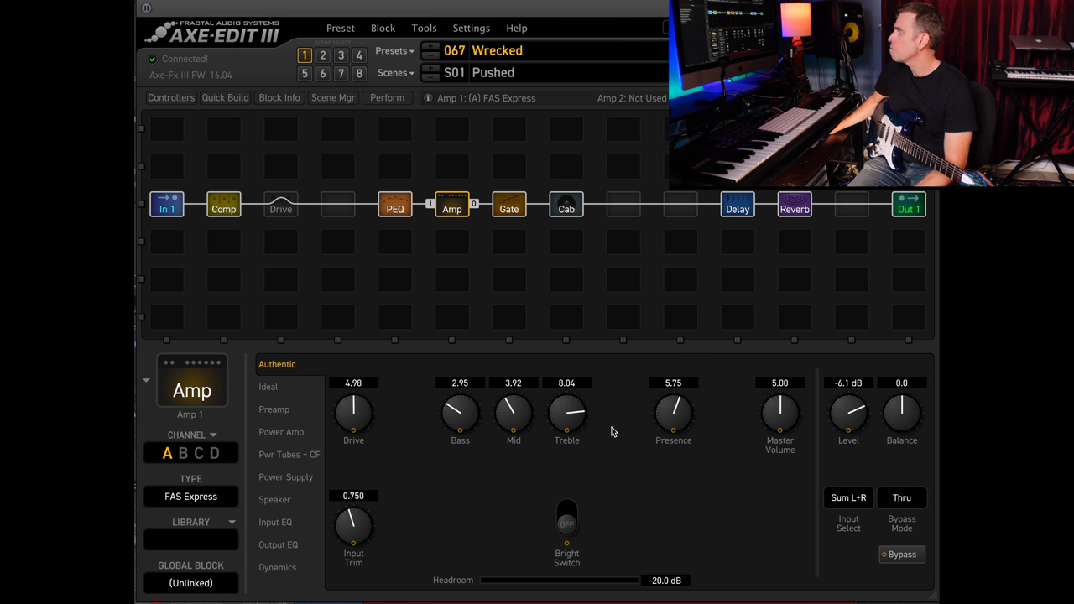
{"action": "mouse_move", "coordinate": [524, 421]}
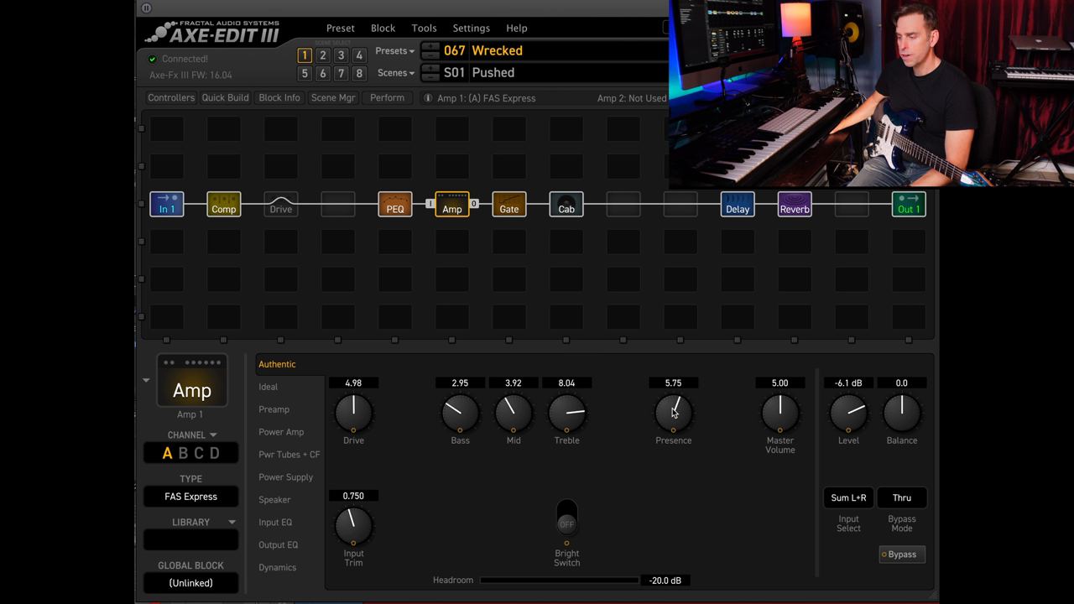
{"action": "mouse_move", "coordinate": [647, 537]}
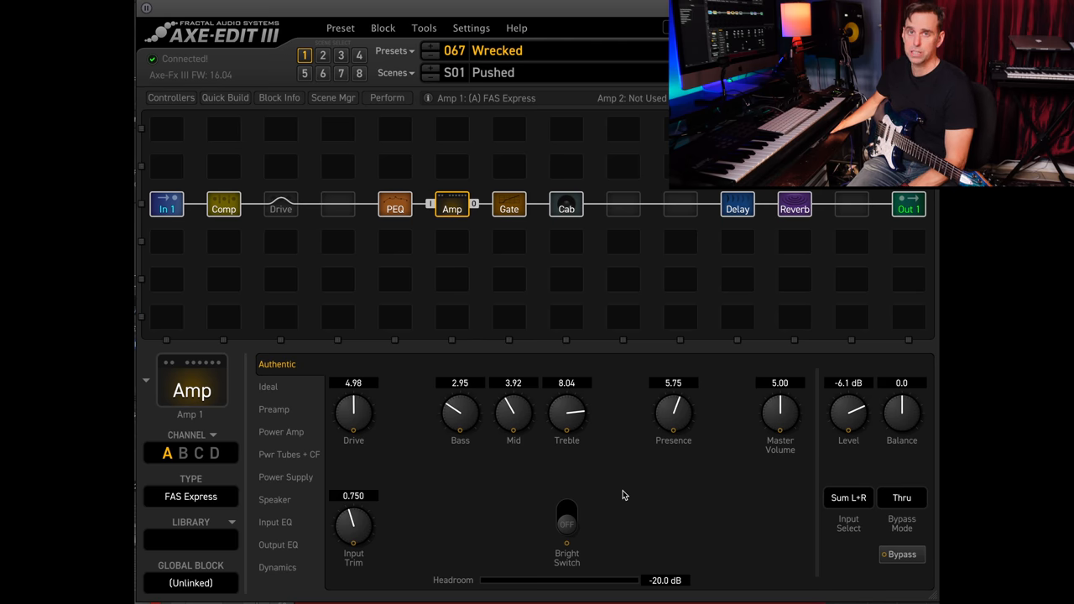
Browse the amp's Ideal and basic pages, then show its Output EQ (125 Hz -2.10, 250 Hz -1.56)
{"action": "left_click", "coordinate": [268, 387]}
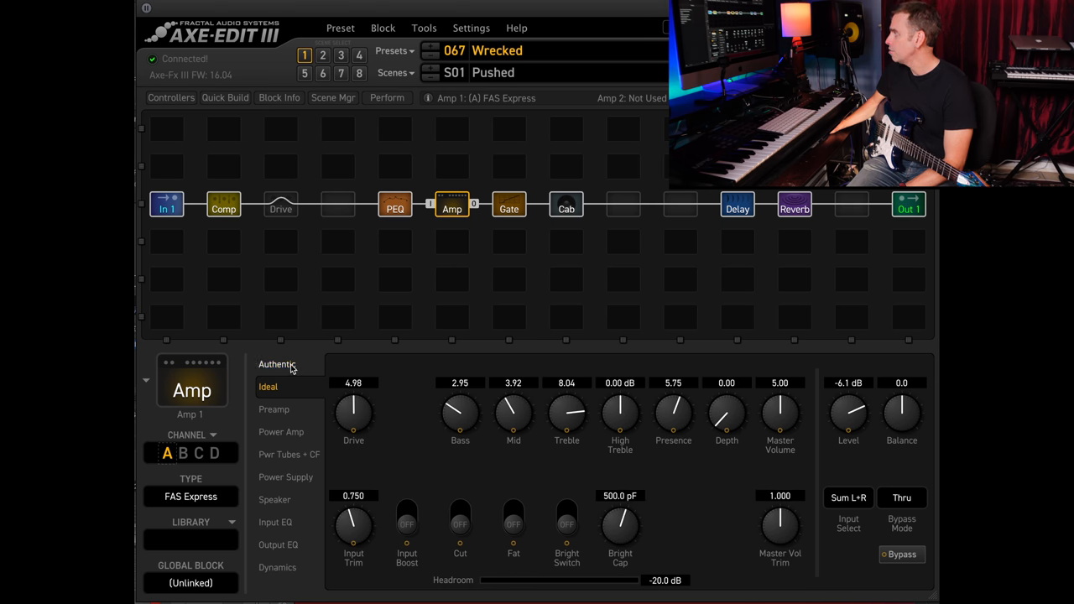
{"action": "left_click", "coordinate": [277, 364]}
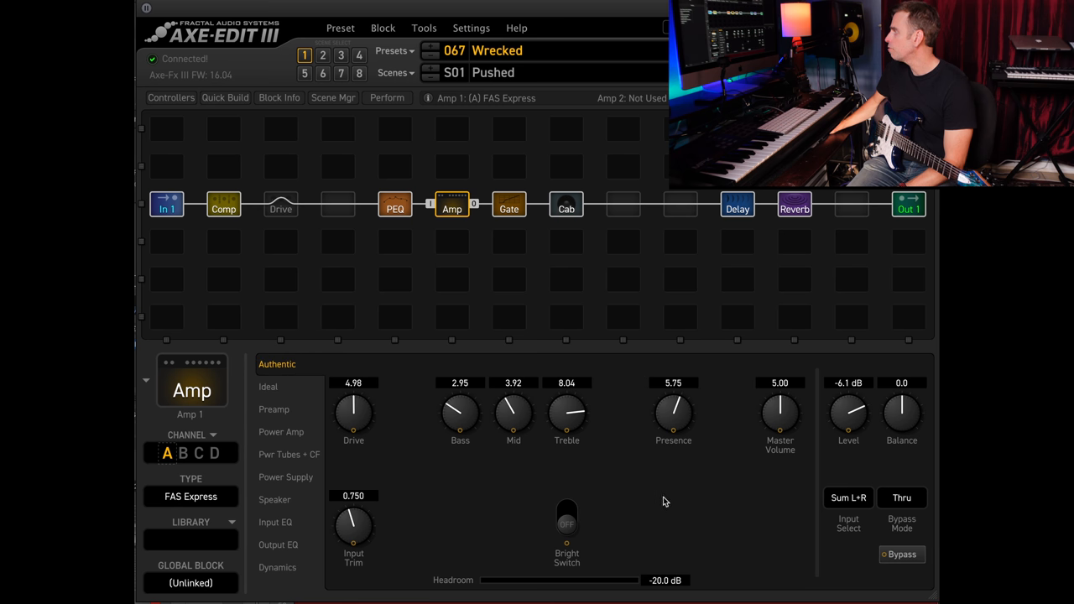
{"action": "mouse_move", "coordinate": [682, 410]}
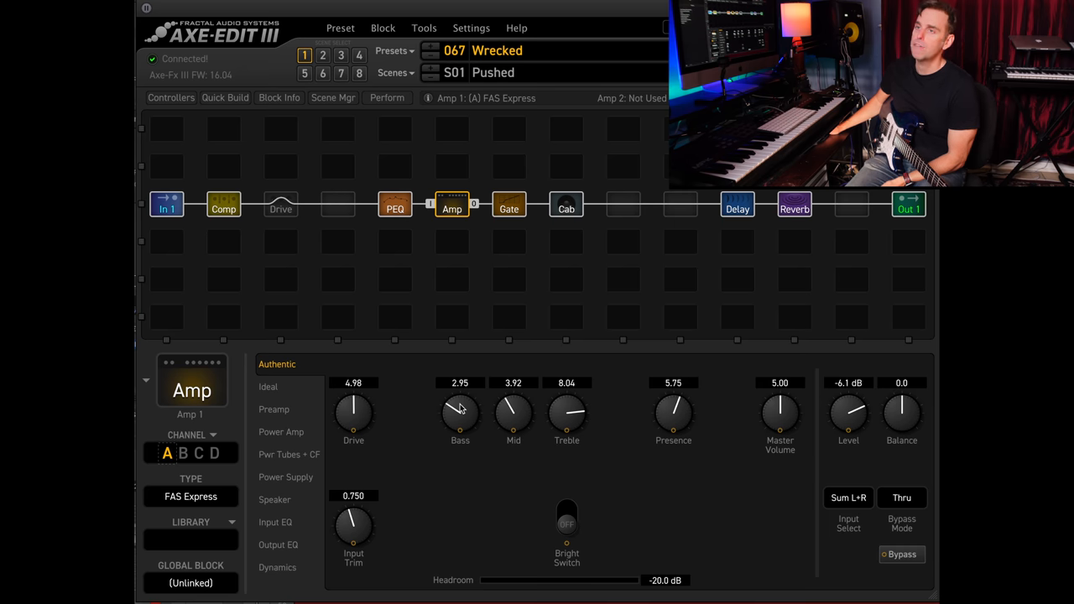
{"action": "mouse_move", "coordinate": [378, 416]}
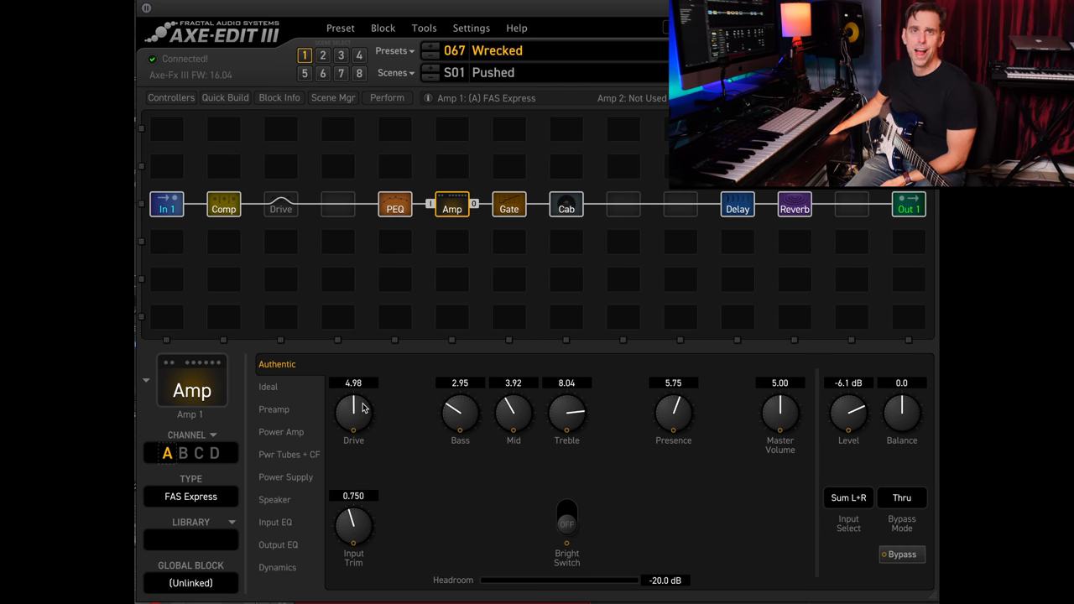
{"action": "mouse_move", "coordinate": [384, 421]}
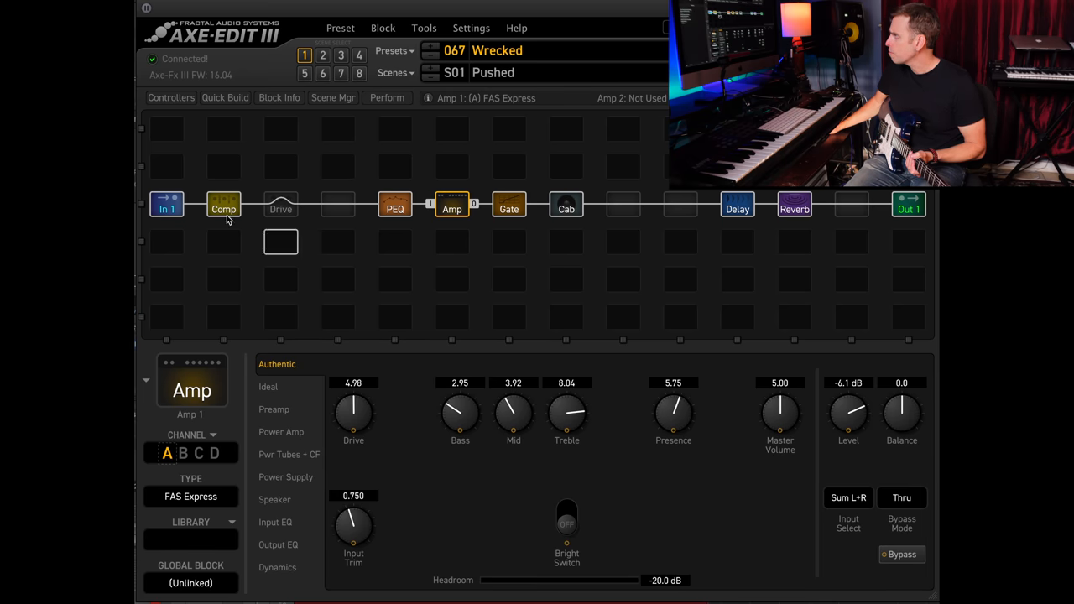
{"action": "mouse_move", "coordinate": [560, 224]}
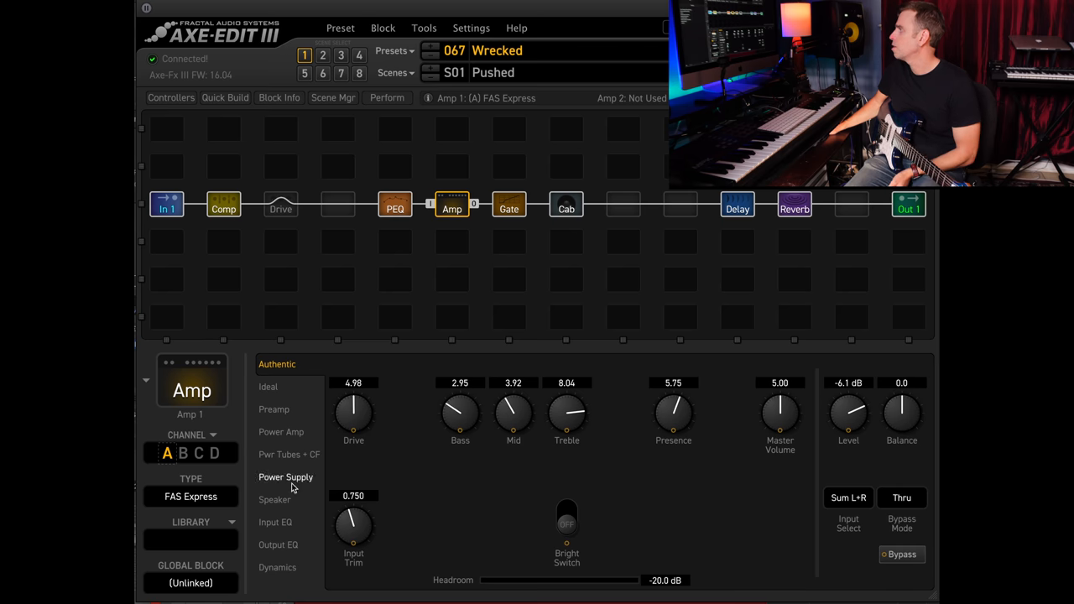
{"action": "left_click", "coordinate": [278, 545]}
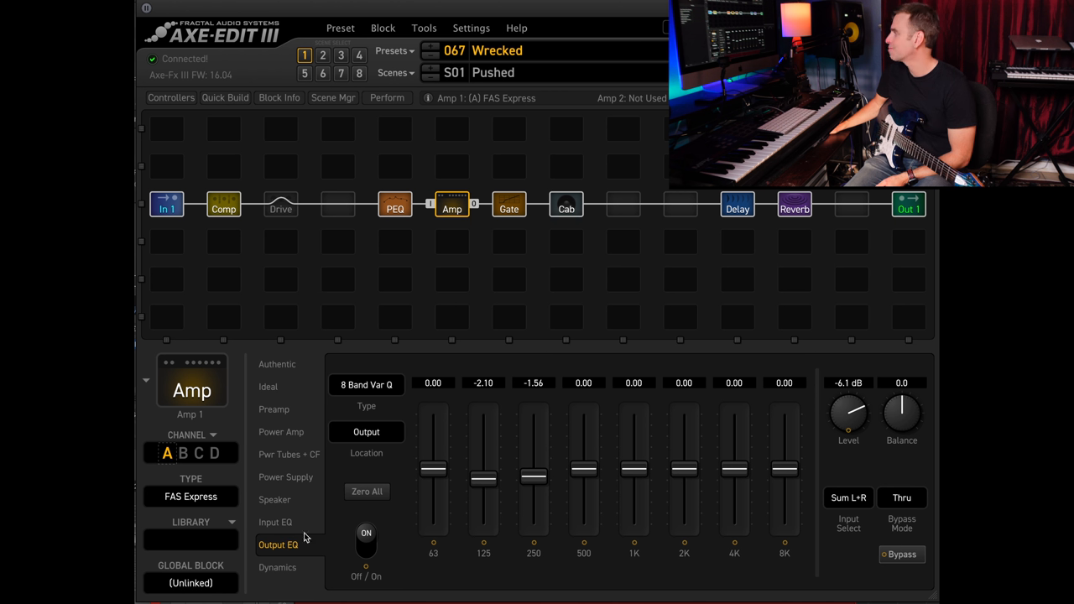
{"action": "mouse_move", "coordinate": [501, 440]}
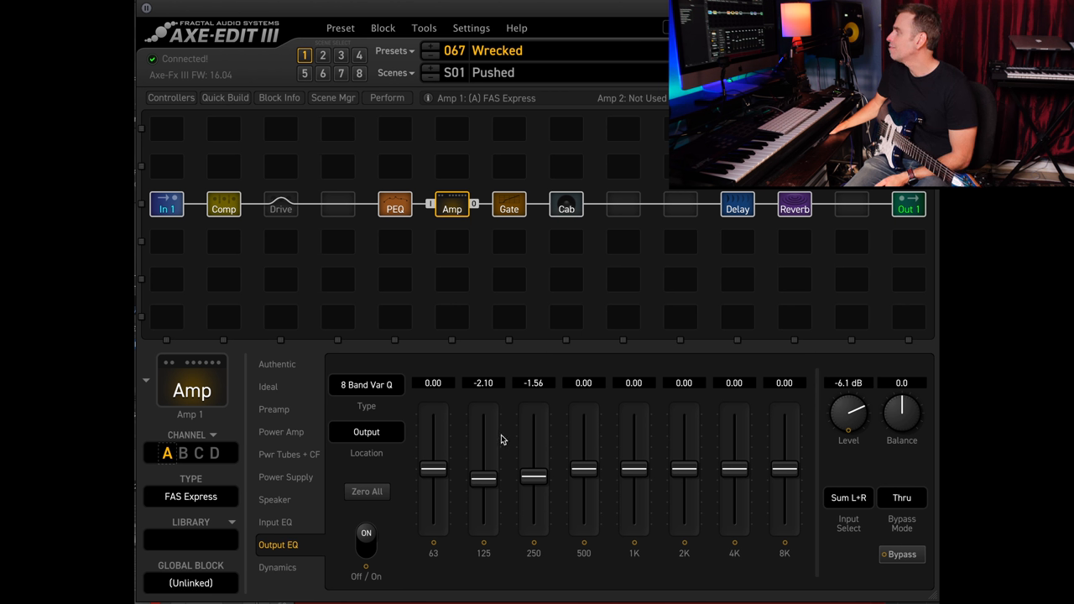
{"action": "mouse_move", "coordinate": [515, 386]}
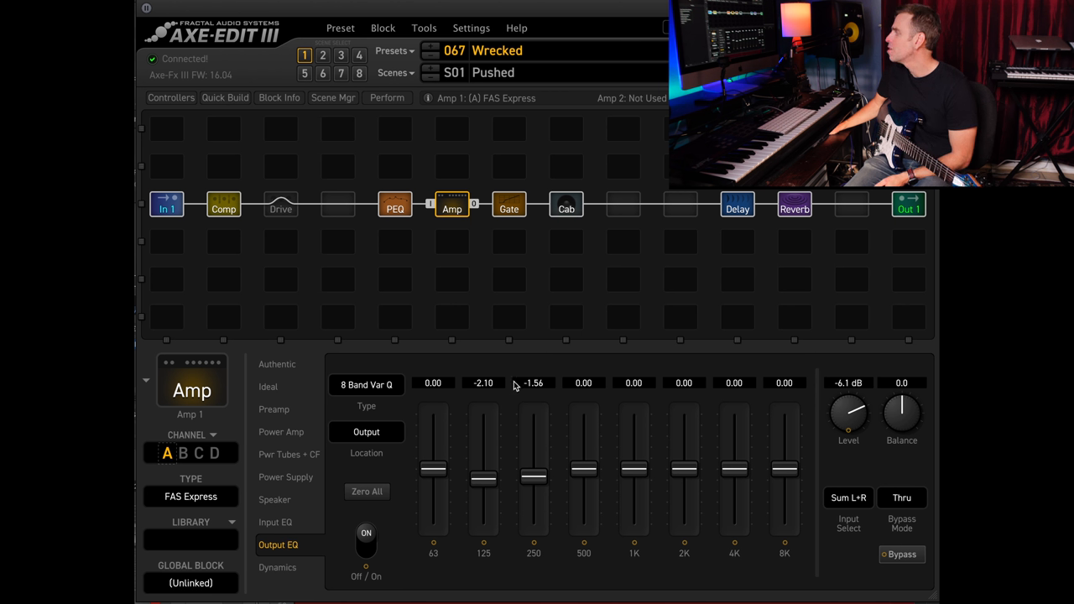
{"action": "mouse_move", "coordinate": [526, 398]}
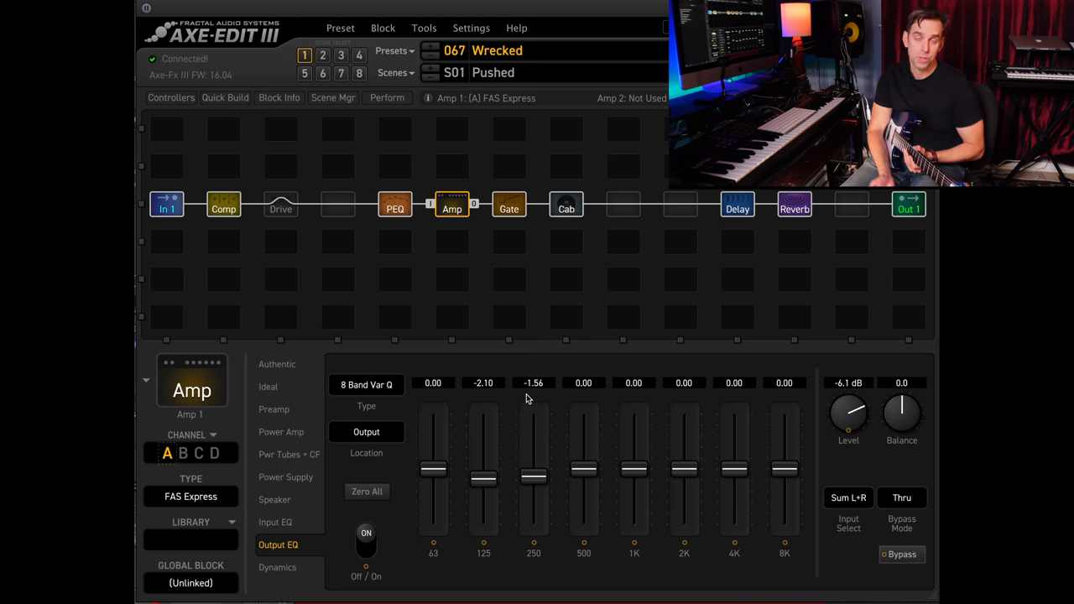
{"action": "mouse_move", "coordinate": [377, 521]}
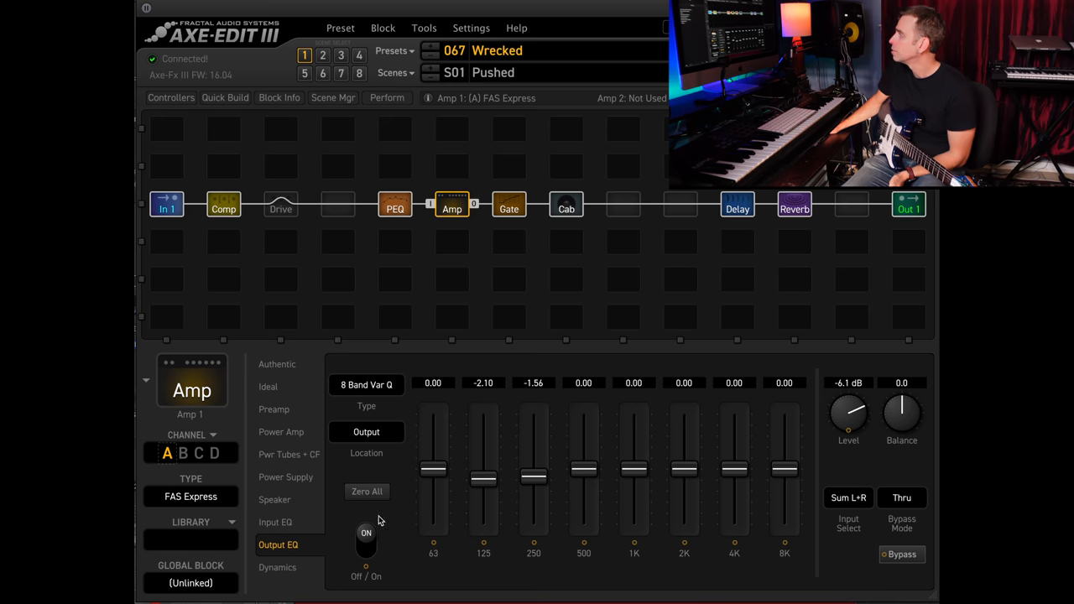
Show the FAS Express amp's Dynamics page: Out Compression 1.20, Gain Enhancer type
{"action": "left_click", "coordinate": [277, 567]}
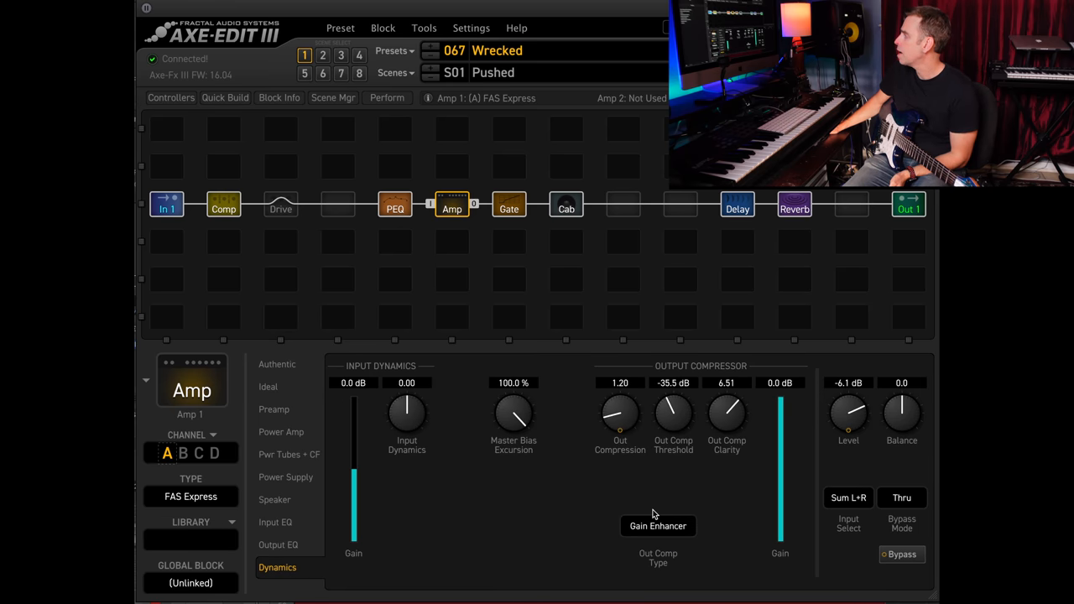
{"action": "mouse_move", "coordinate": [663, 495]}
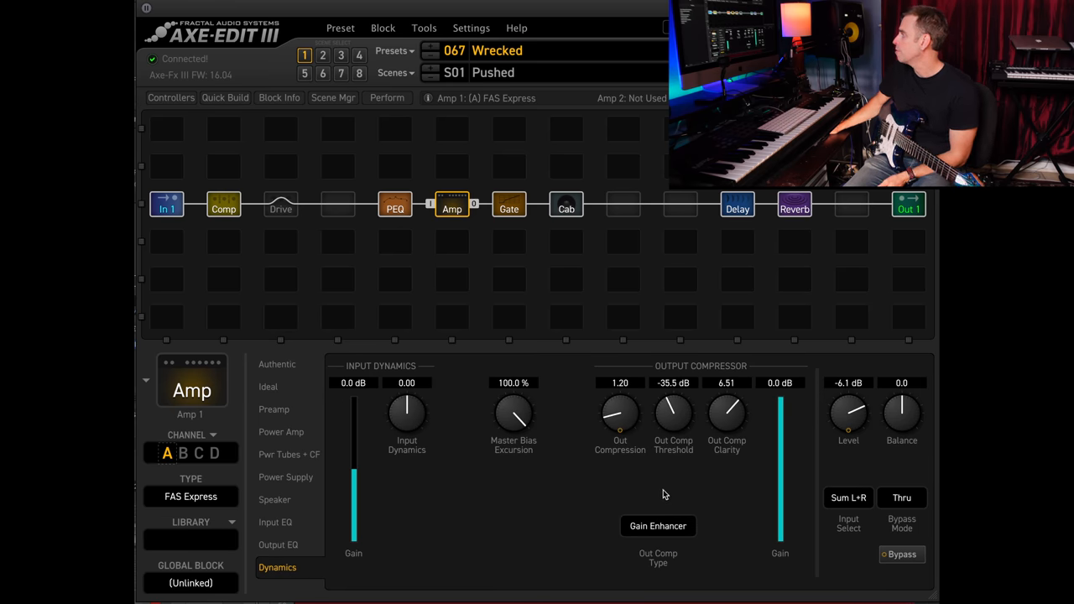
{"action": "mouse_move", "coordinate": [612, 396]}
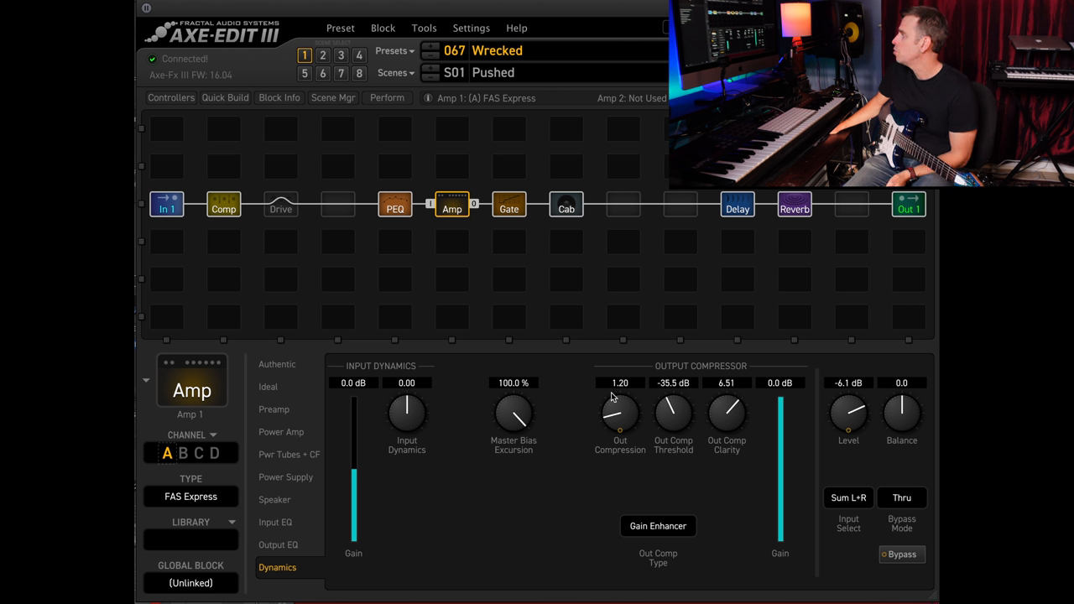
{"action": "mouse_move", "coordinate": [687, 411]}
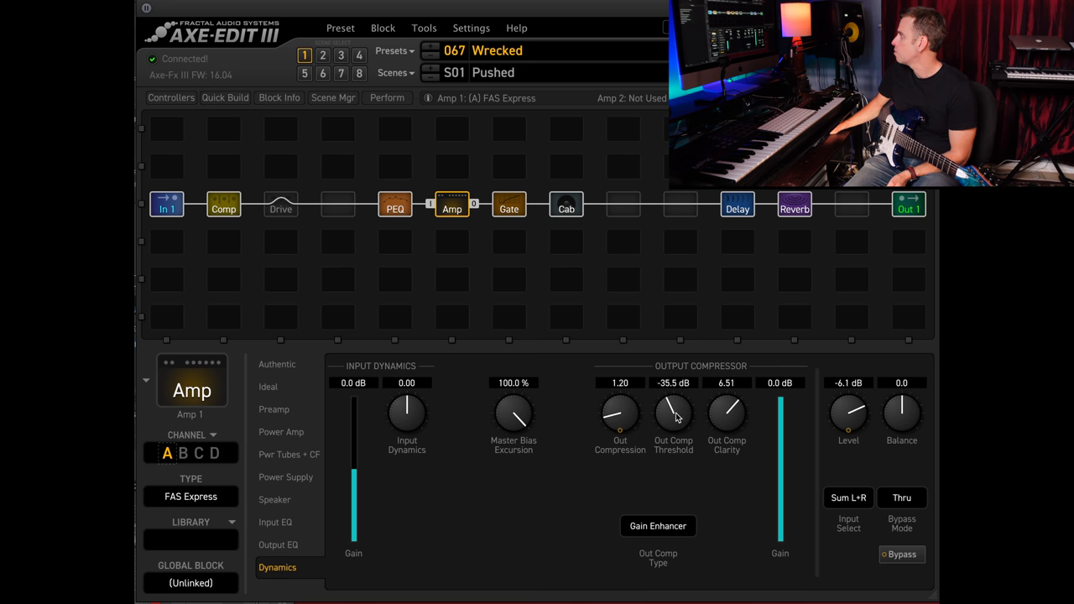
{"action": "mouse_move", "coordinate": [671, 395]}
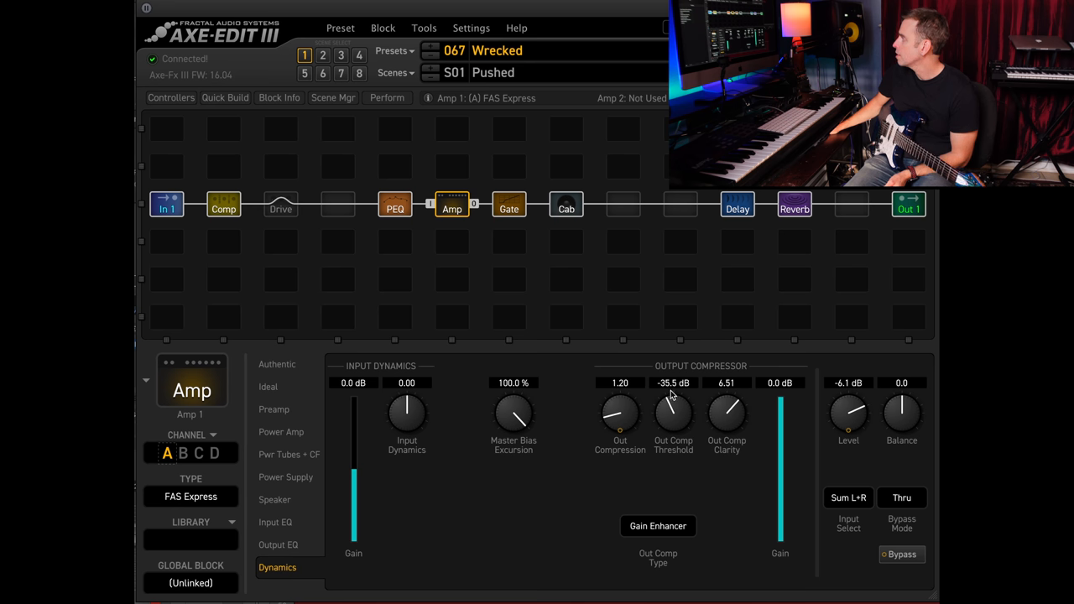
{"action": "mouse_move", "coordinate": [331, 455]}
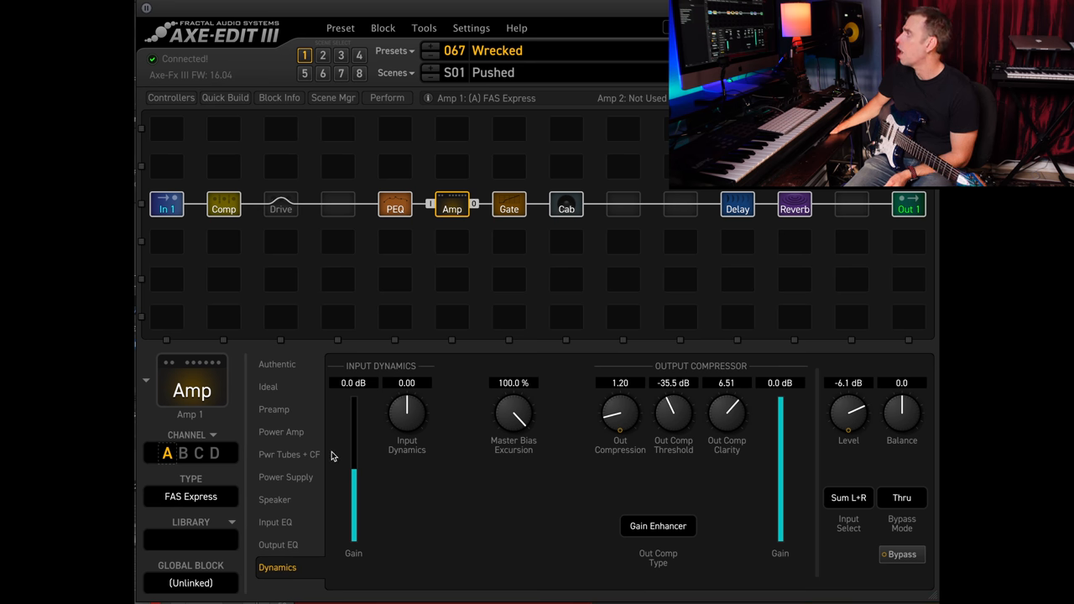
Open the JFET Compressor block: threshold -49.7 dB, compression 5.00, level 2.01 dB
{"action": "left_click", "coordinate": [223, 206]}
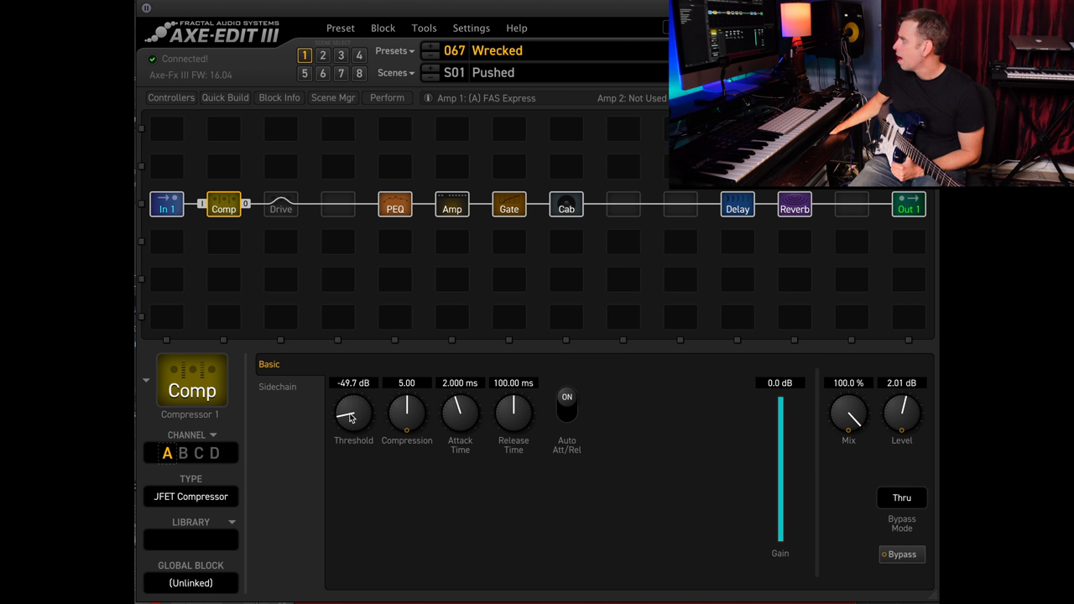
{"action": "mouse_move", "coordinate": [535, 454]}
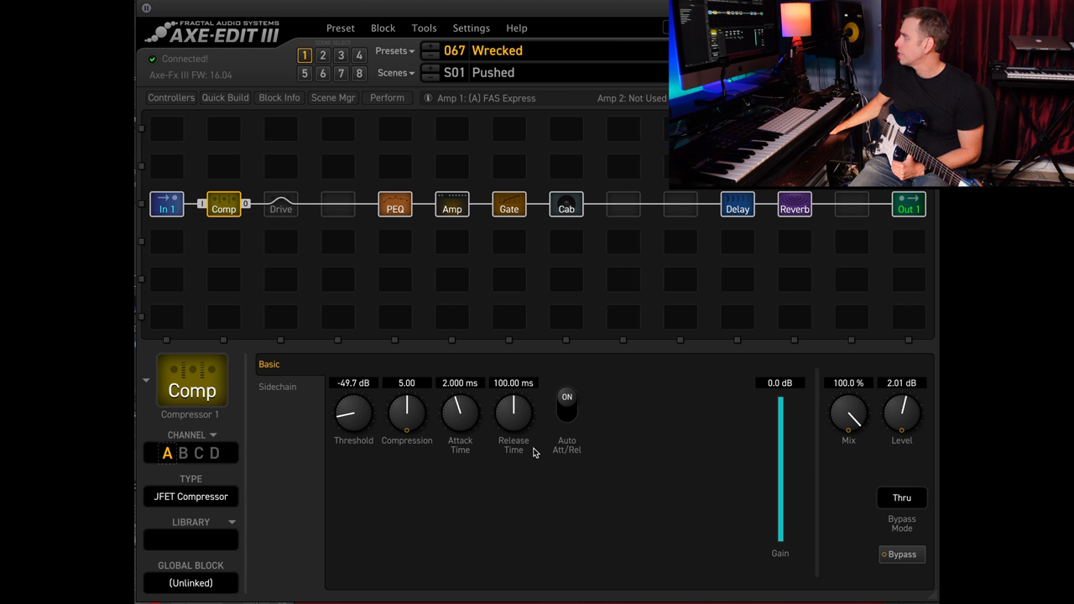
{"action": "mouse_move", "coordinate": [411, 398]}
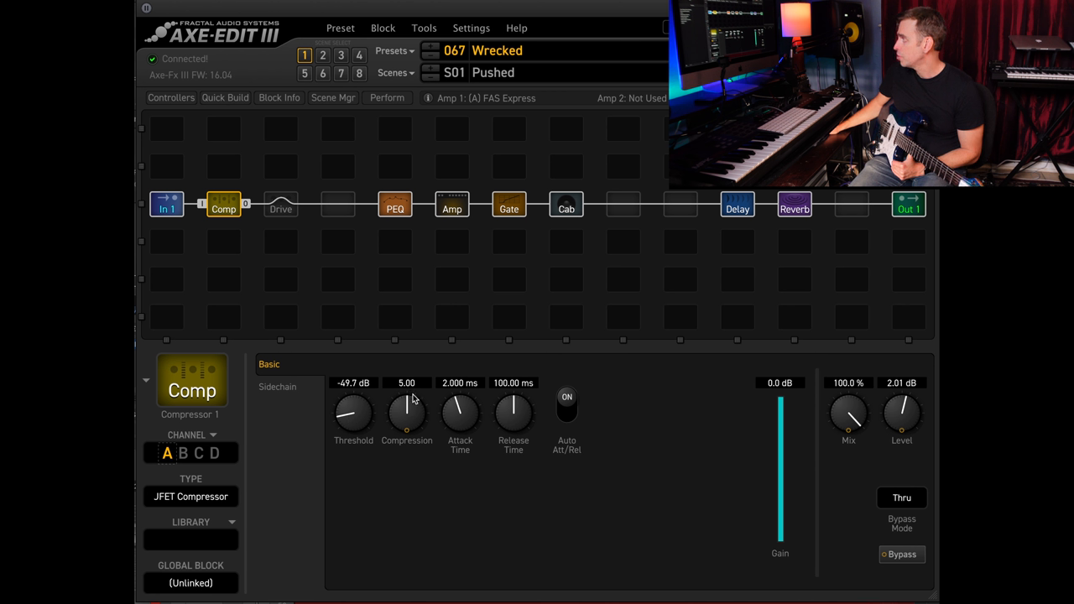
{"action": "mouse_move", "coordinate": [450, 429]}
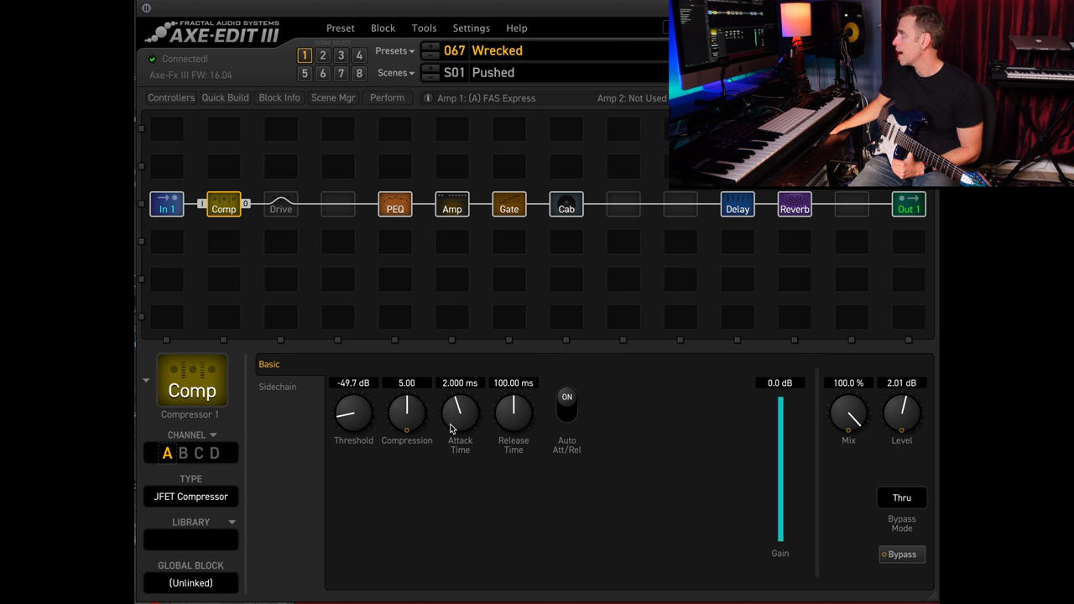
{"action": "mouse_move", "coordinate": [879, 424]}
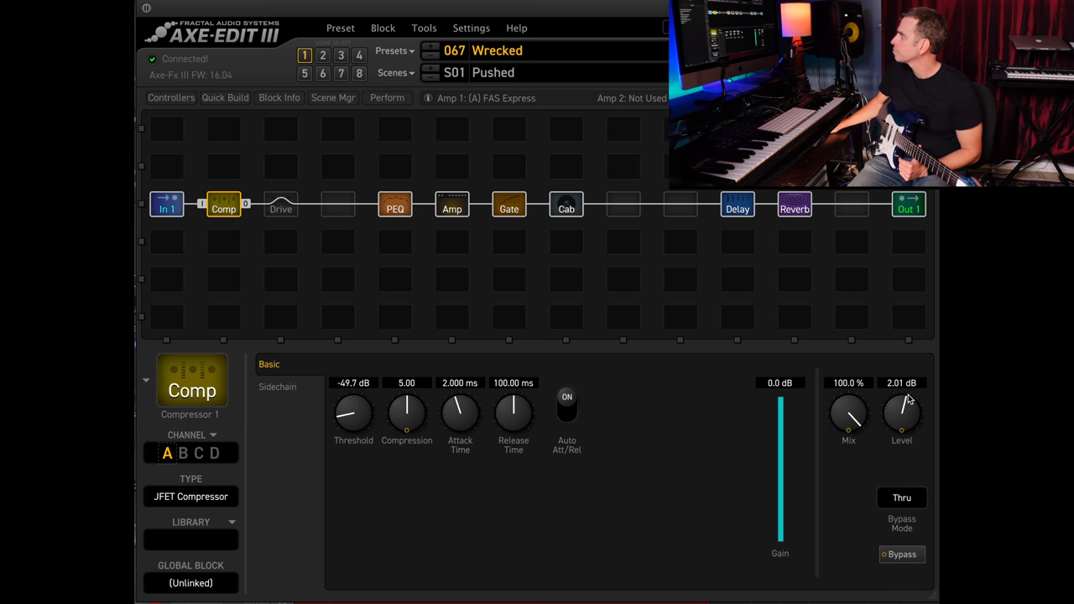
Open the Parametric EQ block, with band 2 at 450.99 Hz and 1.49 dB boost
{"action": "left_click", "coordinate": [395, 208]}
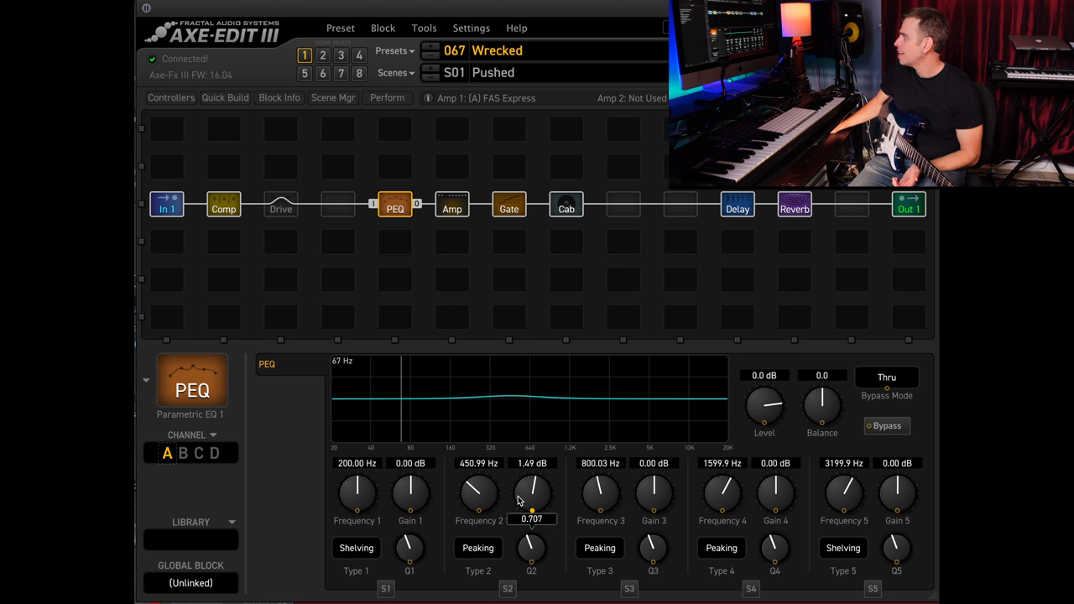
{"action": "mouse_move", "coordinate": [544, 506]}
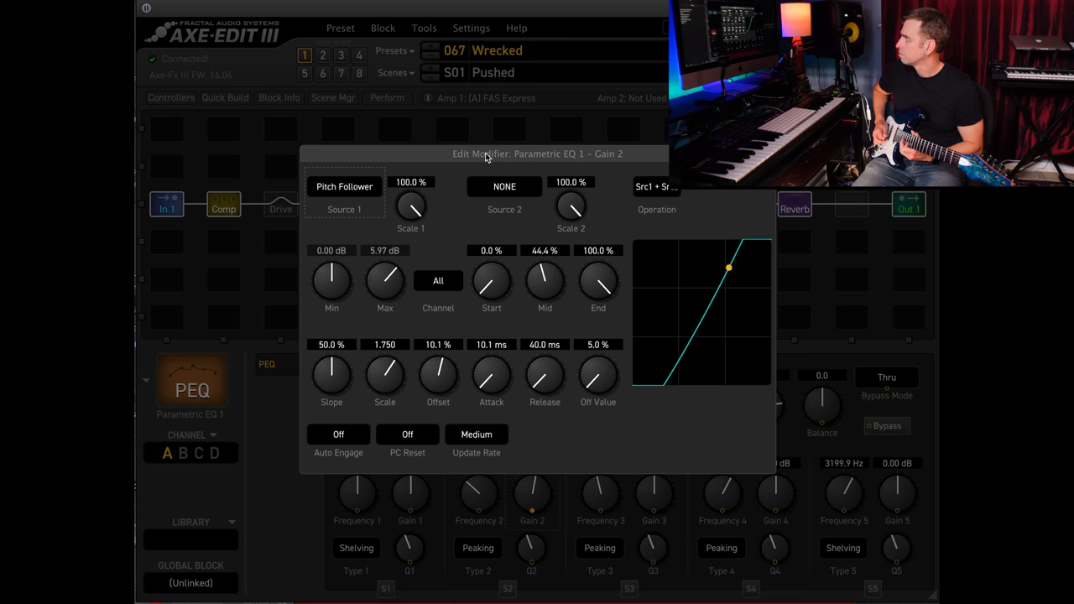
Drag within the Edit Modifier window area on the way to the Gate block
{"action": "left_click_drag", "start_coordinate": [728, 267], "coordinate": [670, 374]}
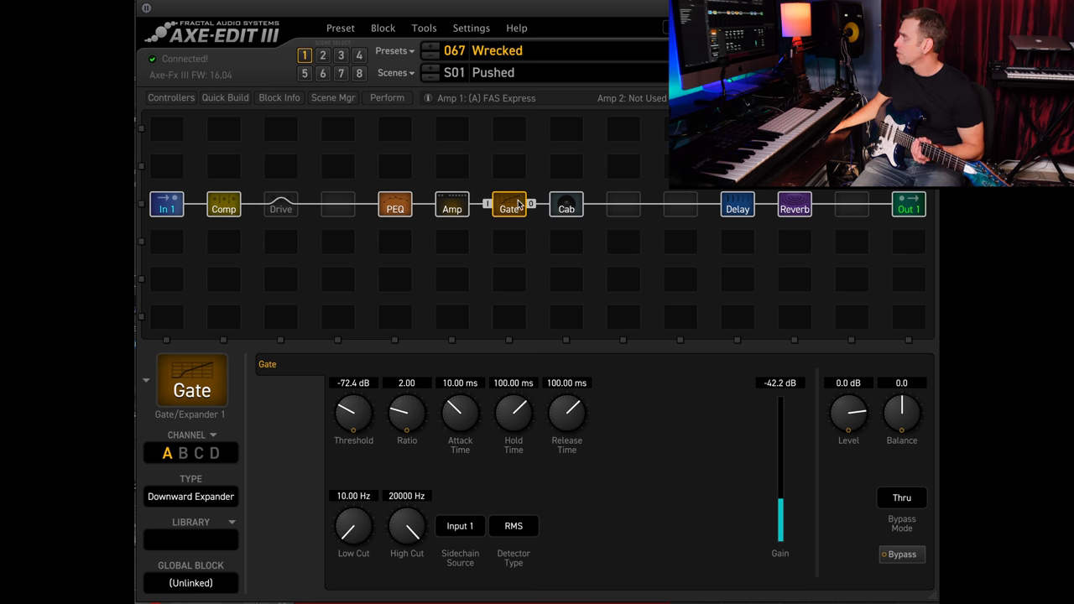
{"action": "left_click", "coordinate": [901, 554]}
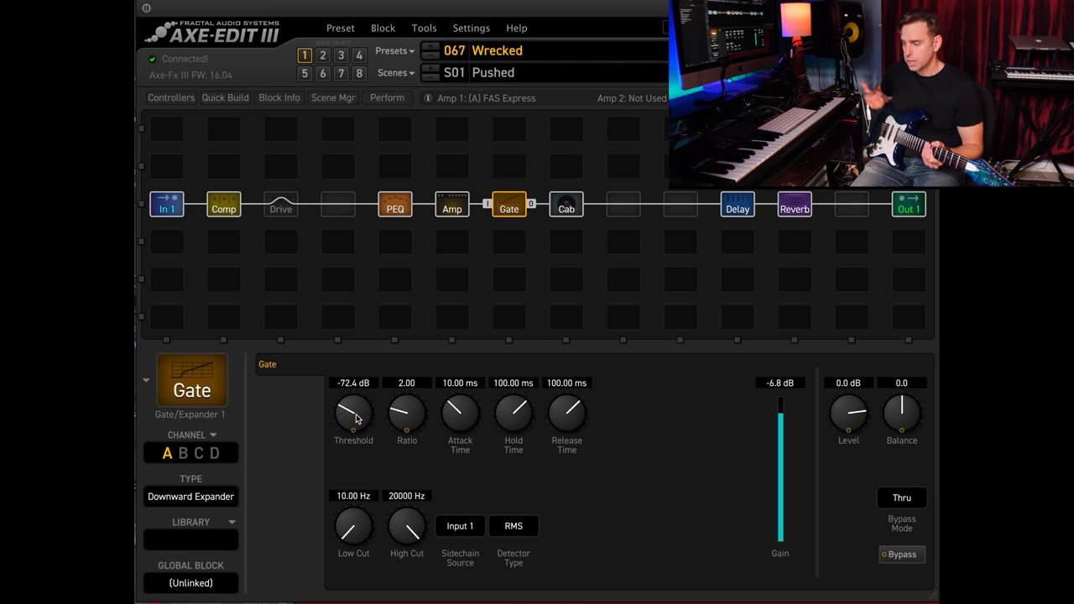
Open the Cab block, showing Cab 1 as Legacy #103, 4x12 Basketweave TV Mix
{"action": "left_click", "coordinate": [566, 204]}
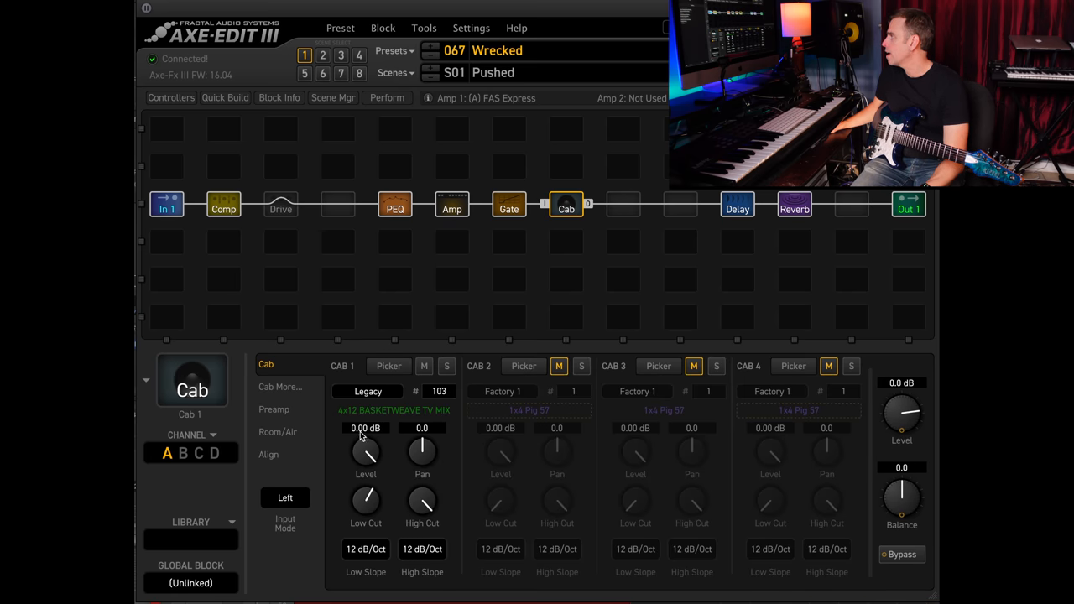
{"action": "mouse_move", "coordinate": [406, 428]}
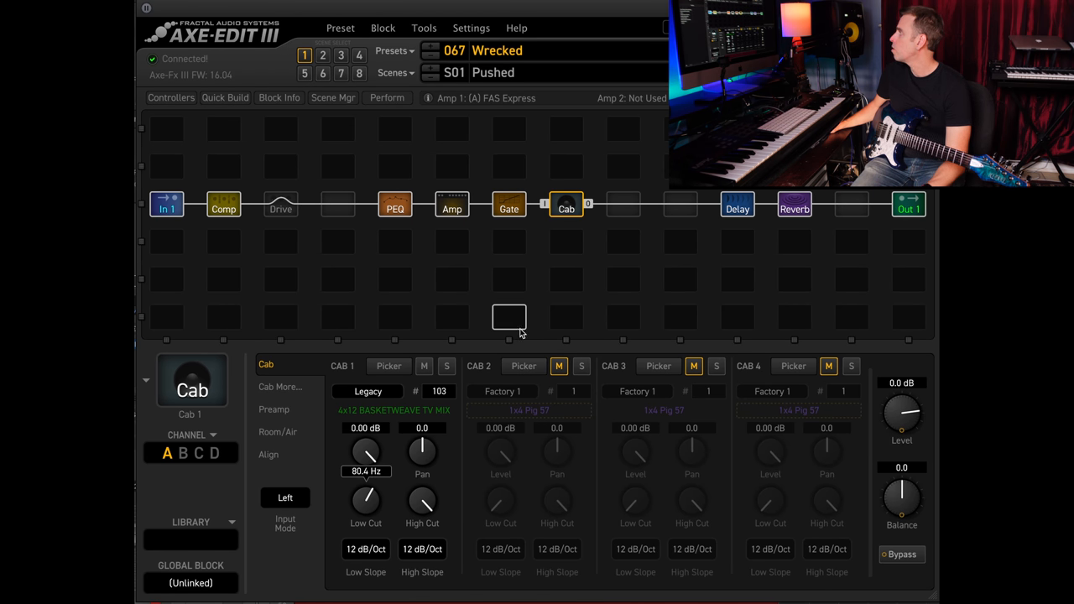
Open the Dual Delay block's Modulation page: LFO1 sine, 0.500 Hz, 21.9% depth
{"action": "left_click", "coordinate": [736, 207]}
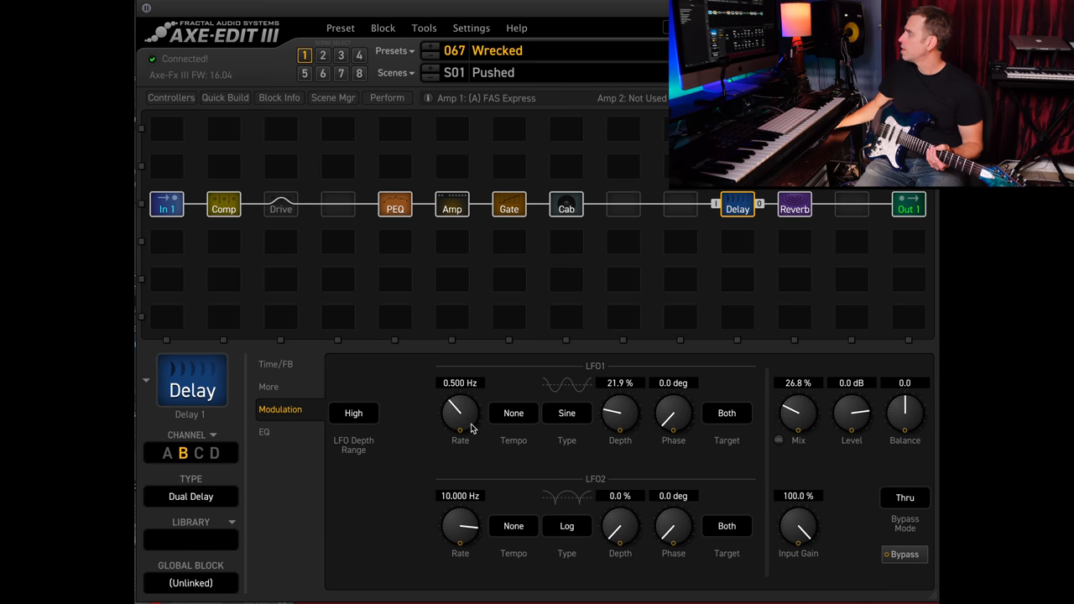
{"action": "mouse_move", "coordinate": [622, 412]}
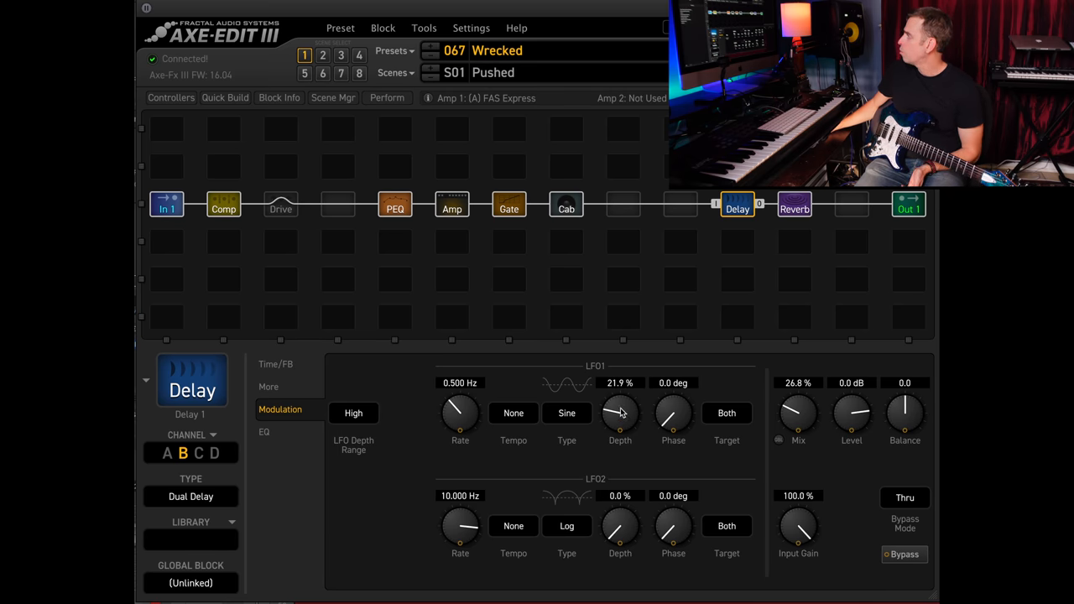
{"action": "mouse_move", "coordinate": [373, 427]}
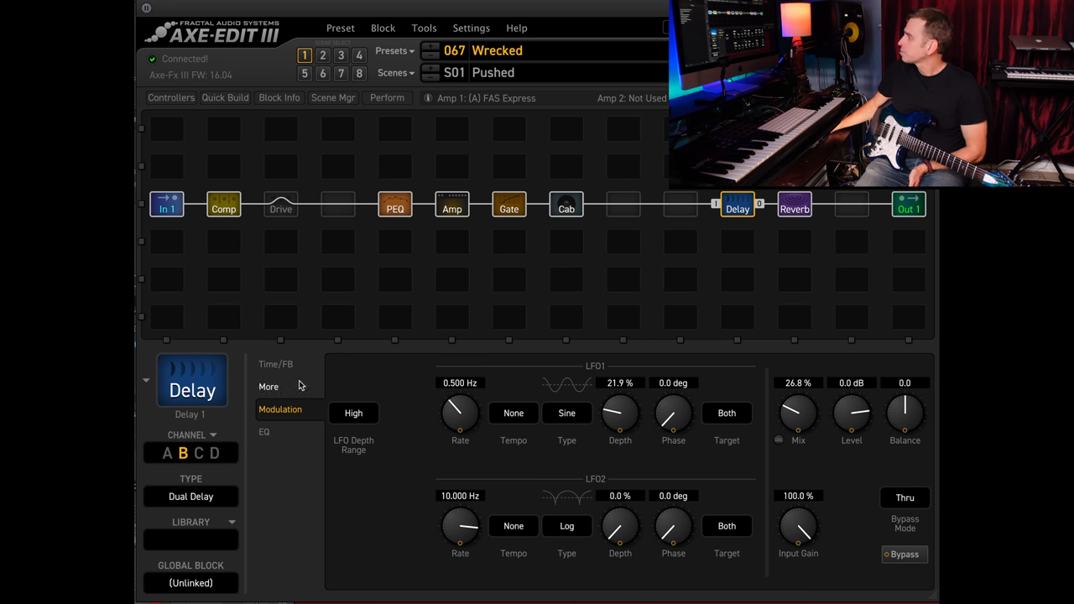
Show the Dual Delay's EQ page with low cut 50 Hz and high cut 3318 Hz
{"action": "left_click", "coordinate": [263, 431]}
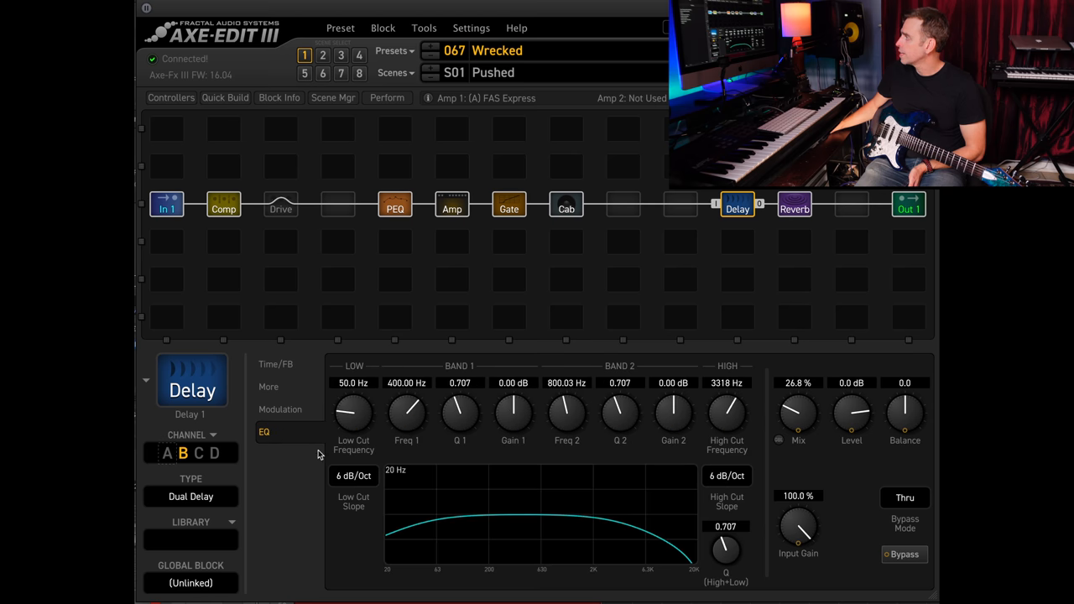
{"action": "mouse_move", "coordinate": [700, 456]}
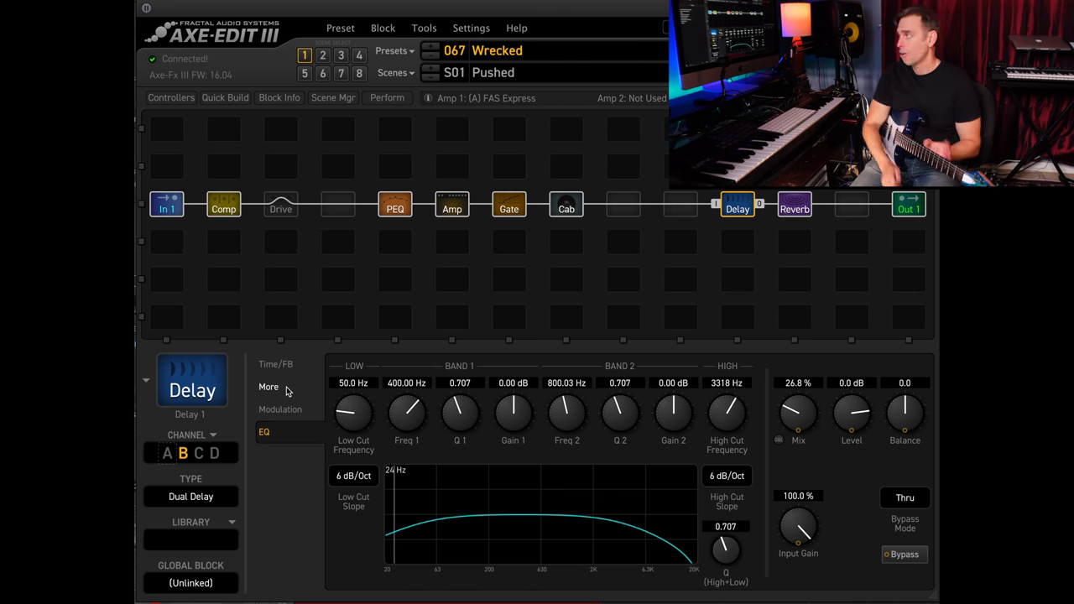
Check the delay's Time/FB and More pages, then open the South Church reverb block
{"action": "left_click", "coordinate": [275, 363]}
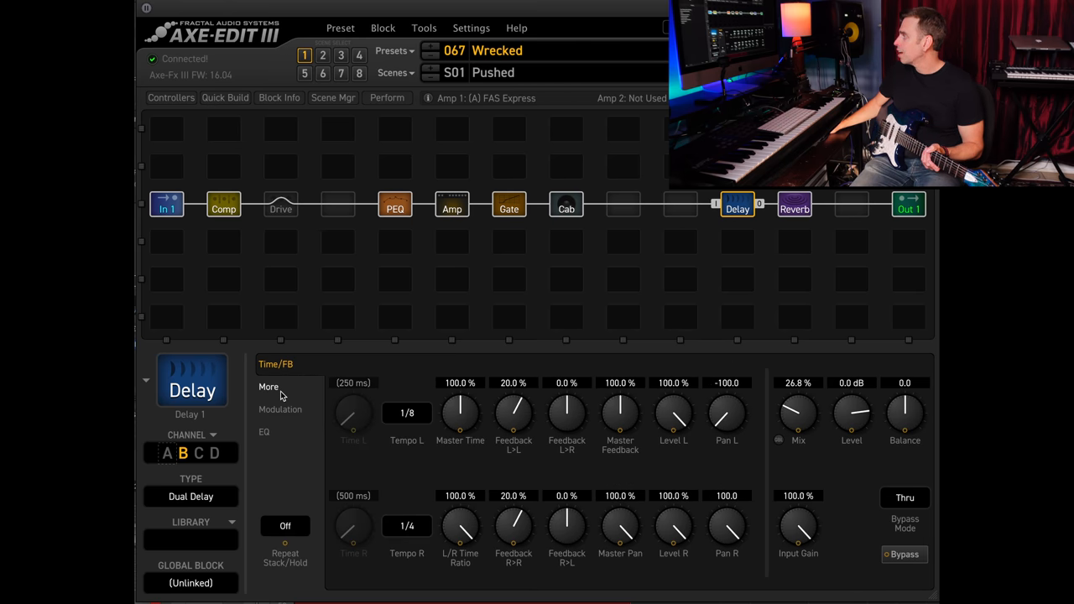
{"action": "left_click", "coordinate": [269, 386]}
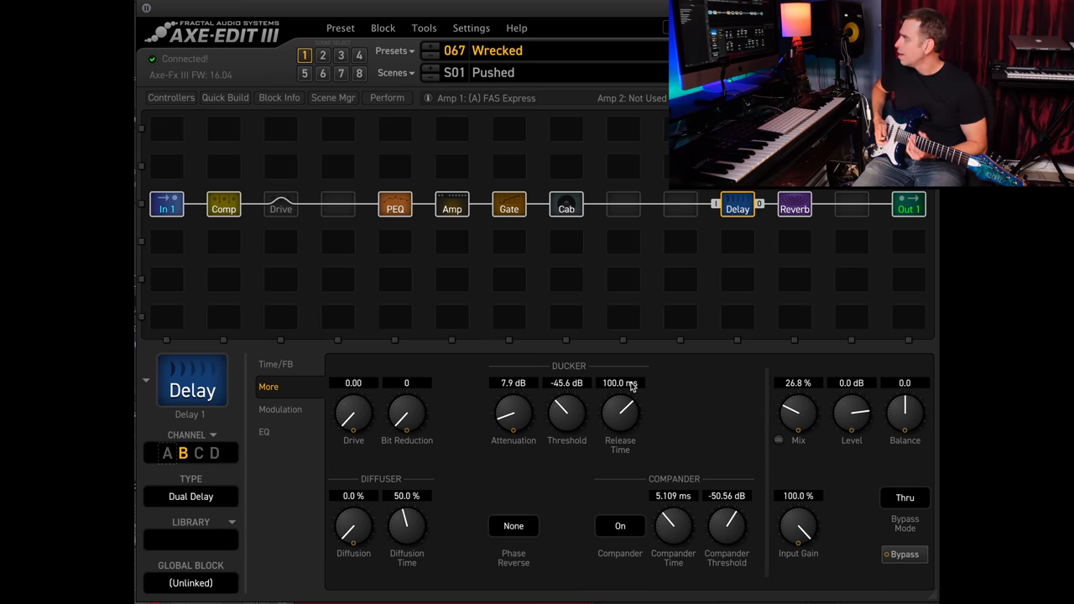
{"action": "mouse_move", "coordinate": [676, 432]}
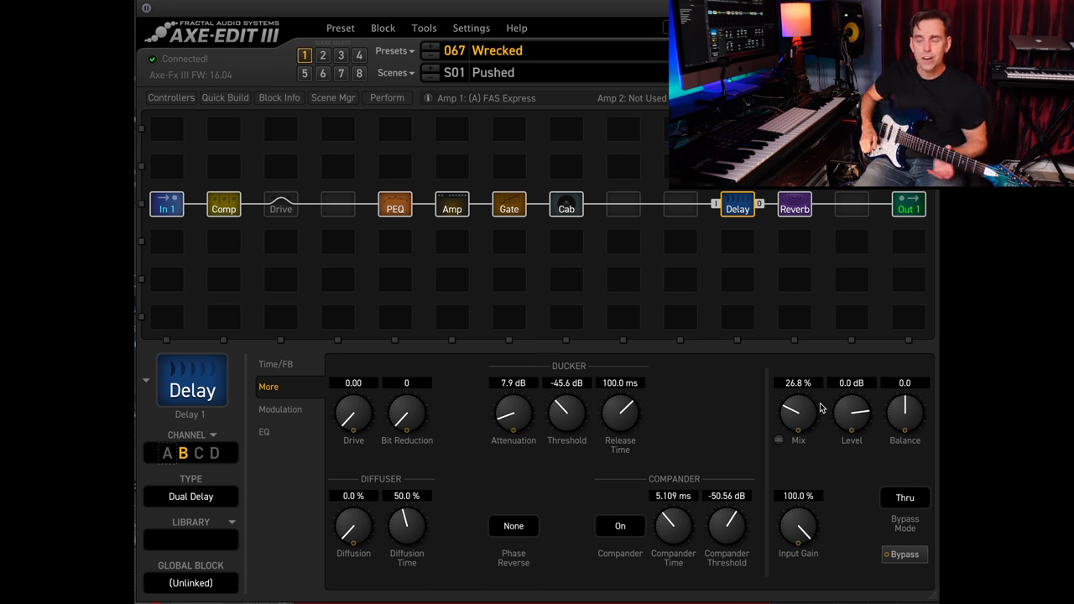
{"action": "left_click", "coordinate": [793, 208]}
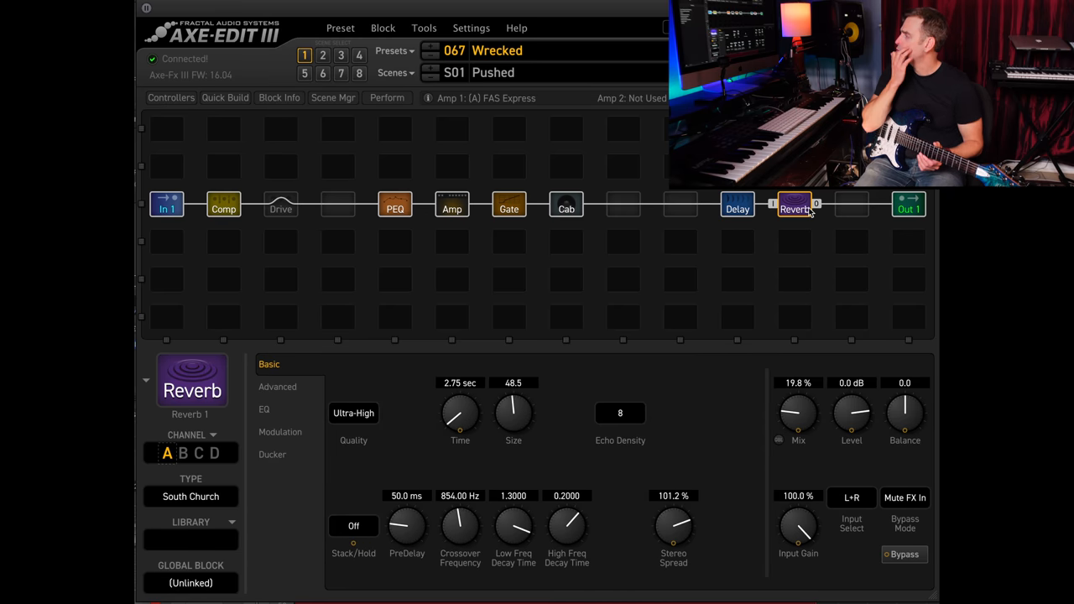